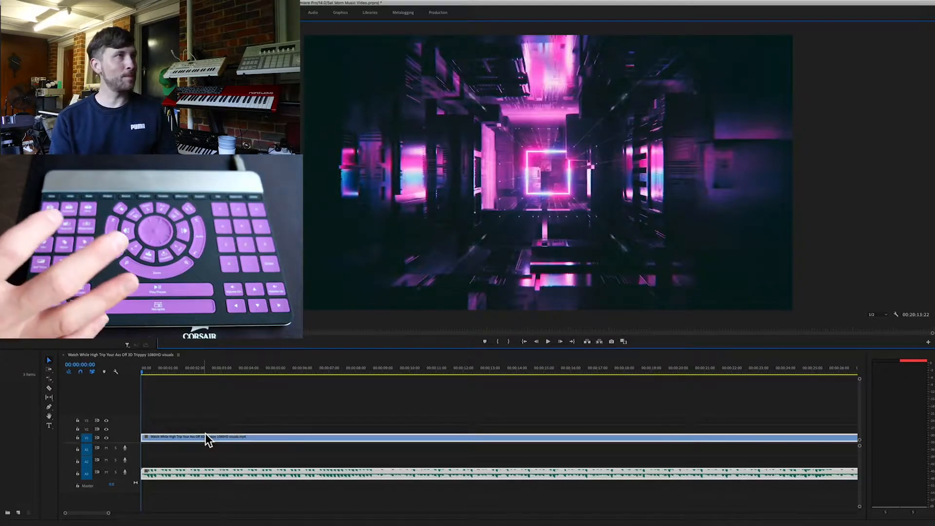
Start playback of the neon-visuals music video sequence from the beginning.
click(547, 341)
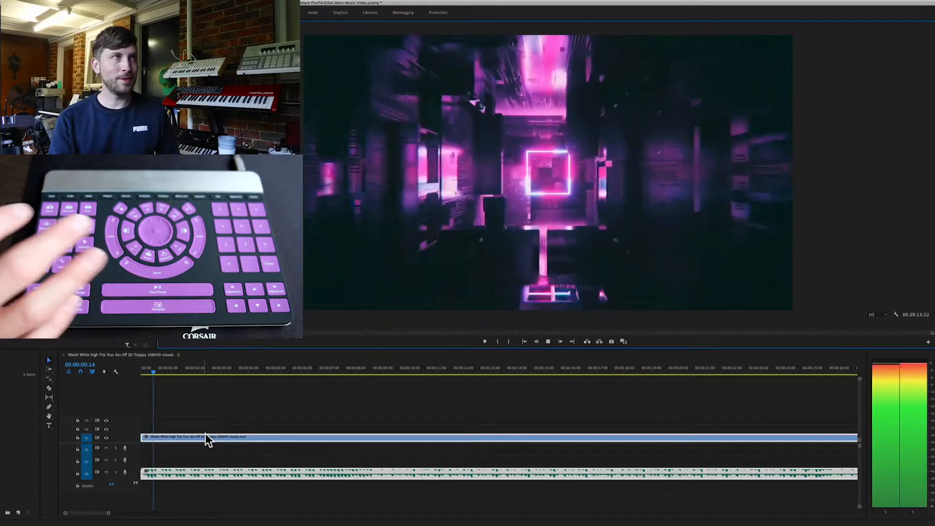